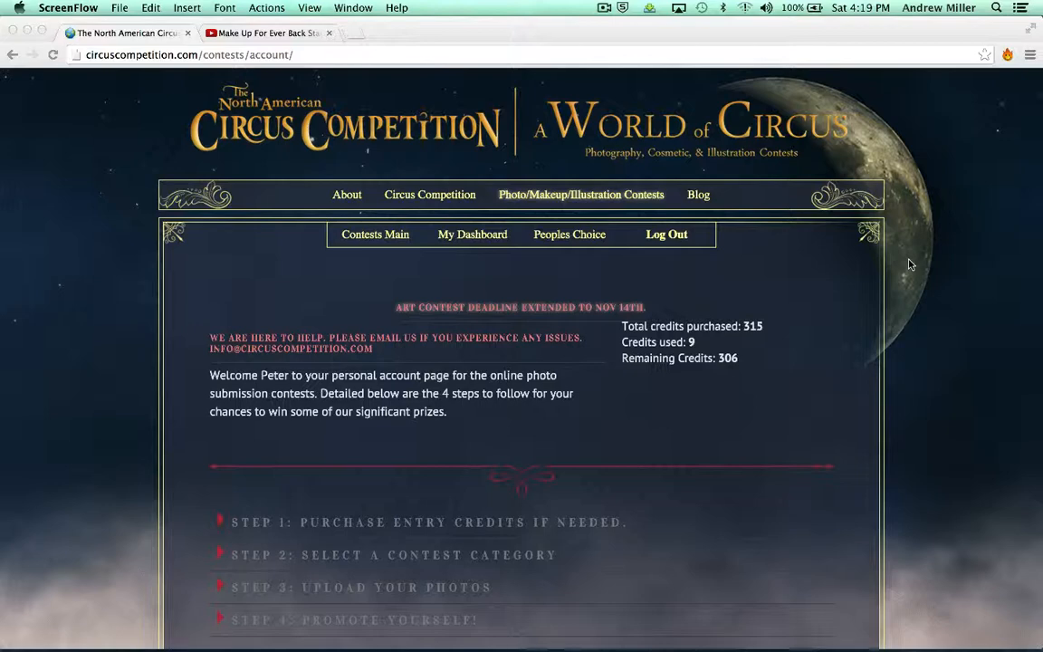
mouse_move(832, 327)
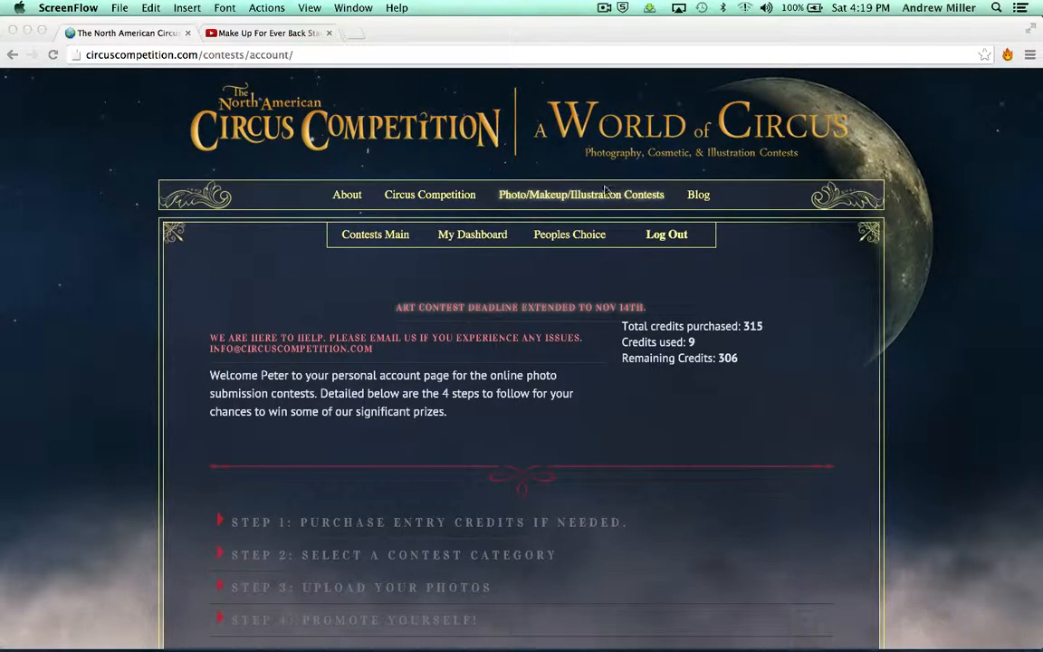
mouse_move(569, 202)
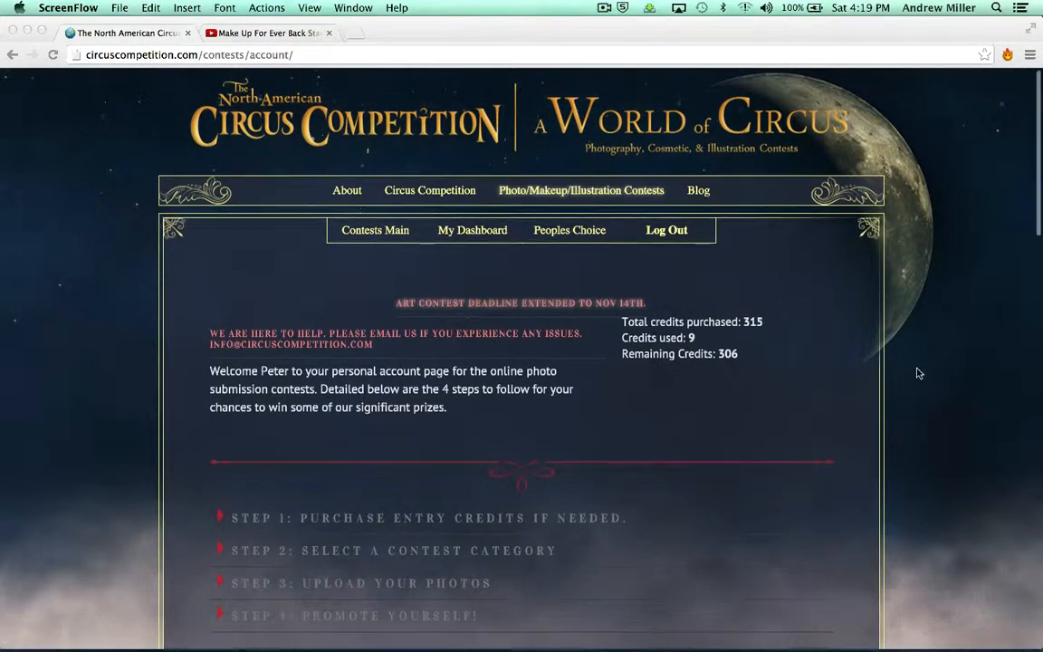
- Expand Step 2 and tick the Glamorous -Free cosmetics contest category
scroll("down", 3)
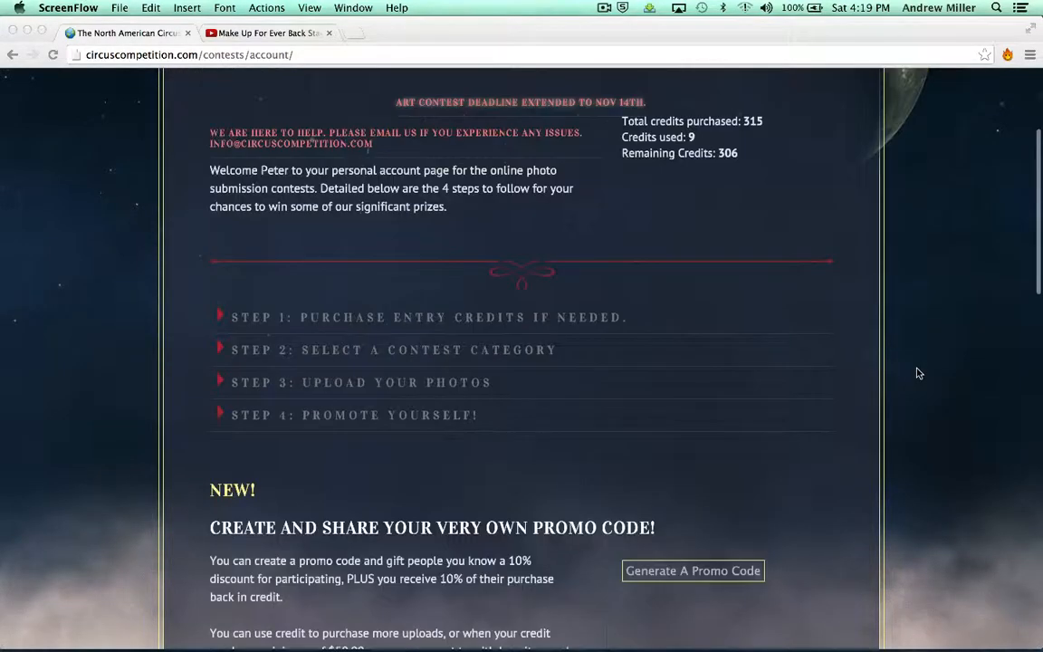
mouse_move(380, 355)
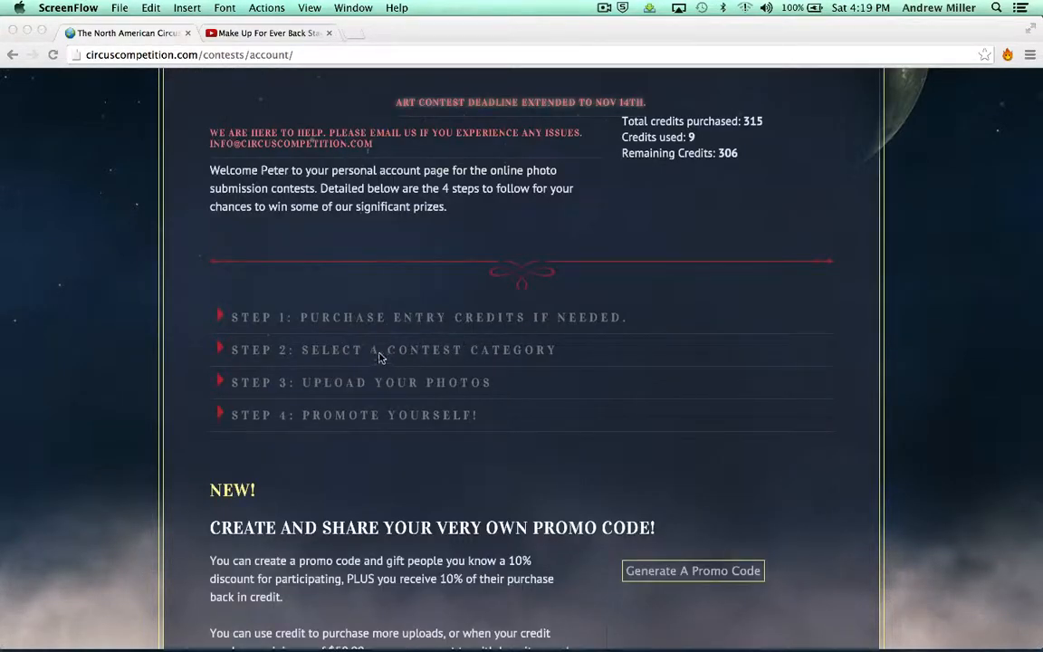
mouse_move(383, 329)
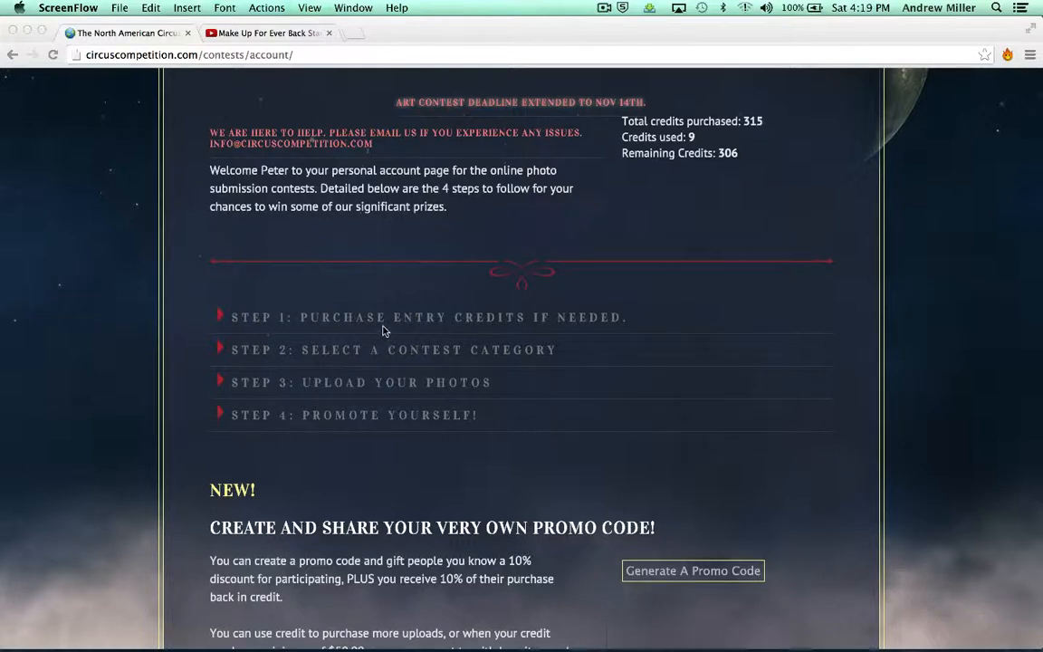
mouse_move(387, 353)
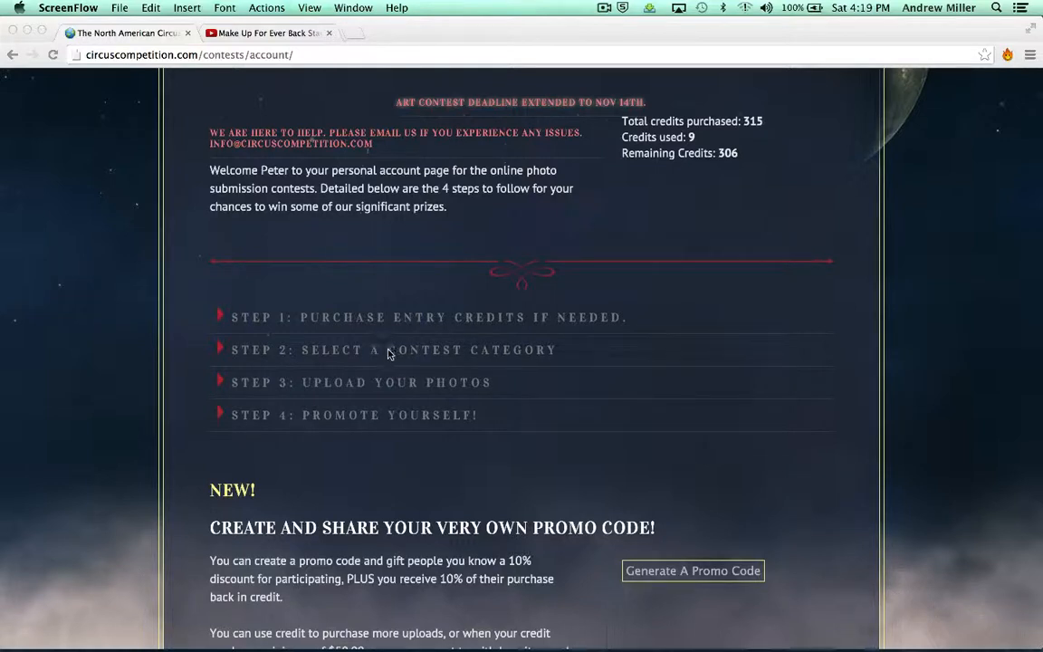
left_click(393, 351)
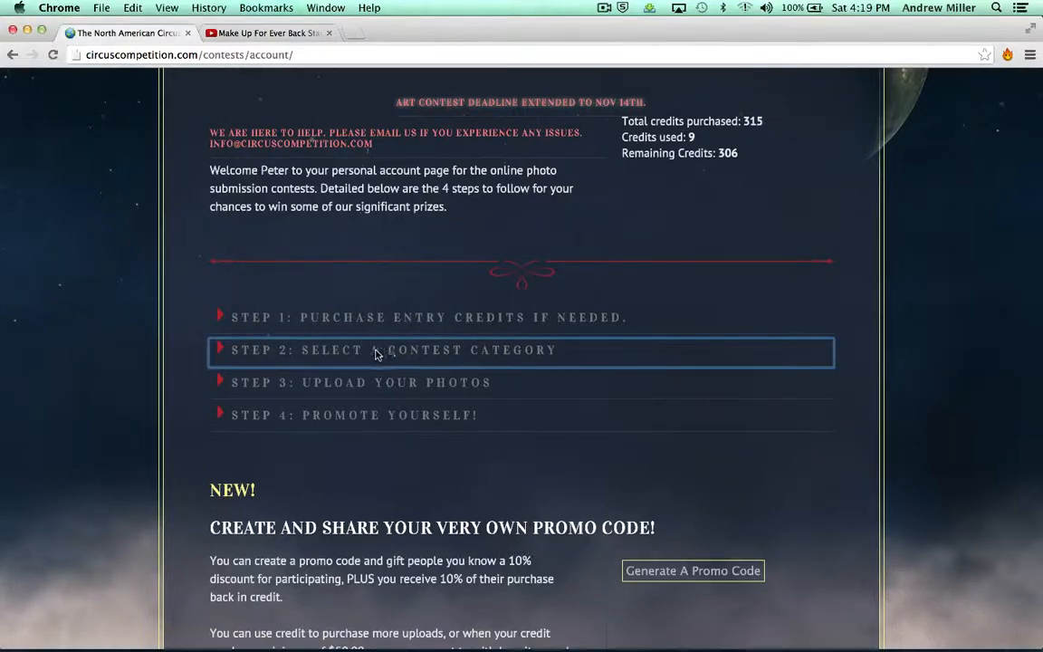
left_click(393, 350)
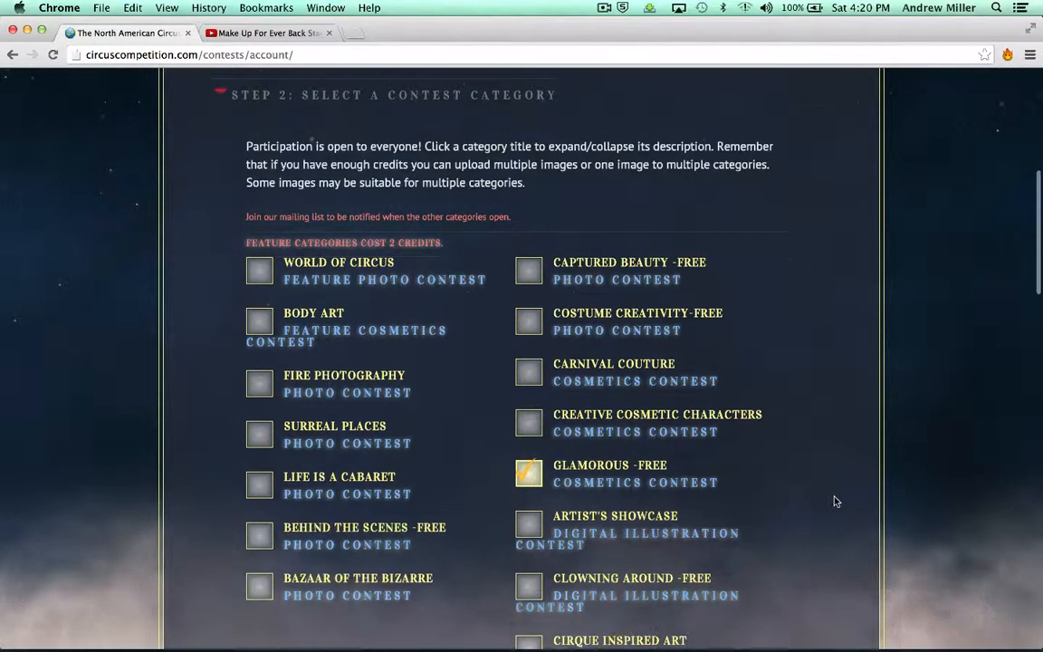
scroll("down", 3)
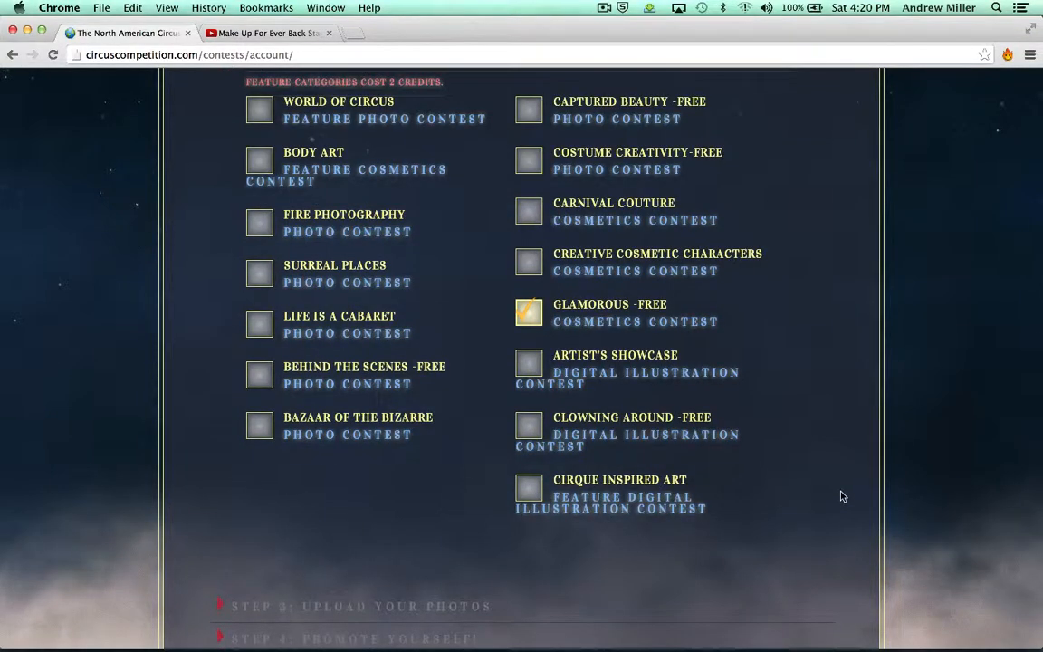
scroll("down", 3)
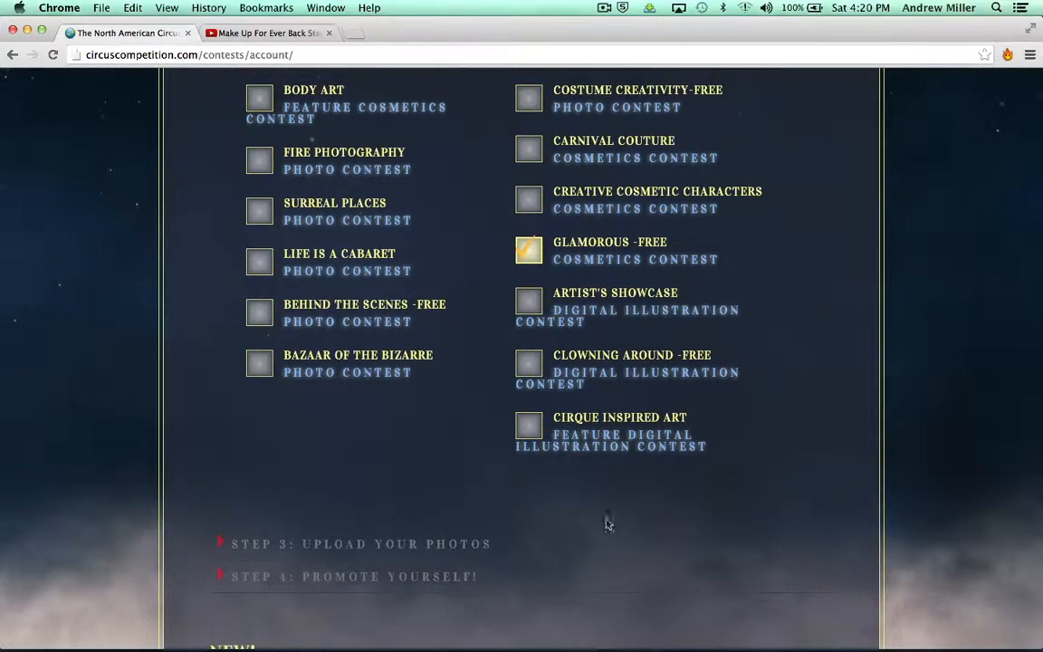
scroll("down", 3)
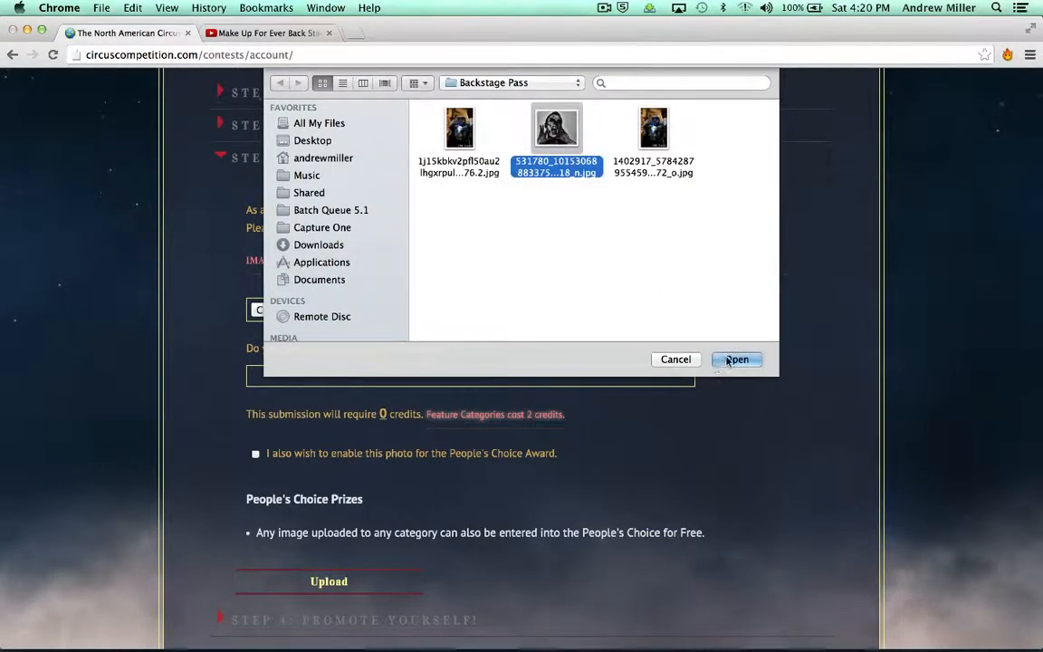
- Attach the JPEG makeup photo from Backstage Pass and re-expand the category step
left_click(736, 359)
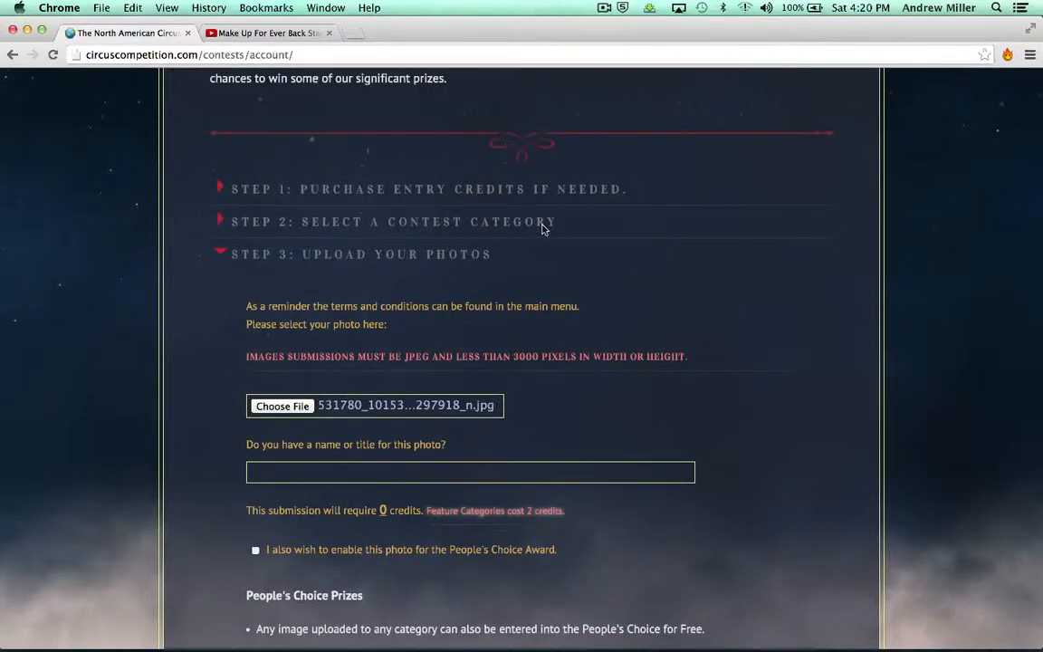
left_click(394, 222)
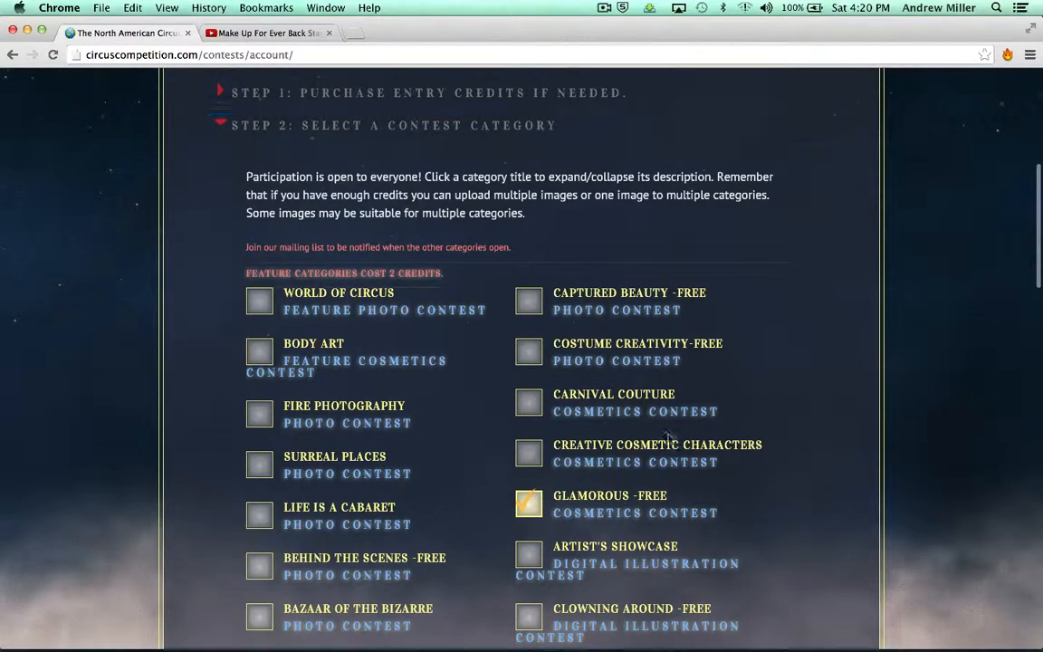
- Title the photo 'MakeUp' via autocomplete and submit the upload
scroll("down", 3)
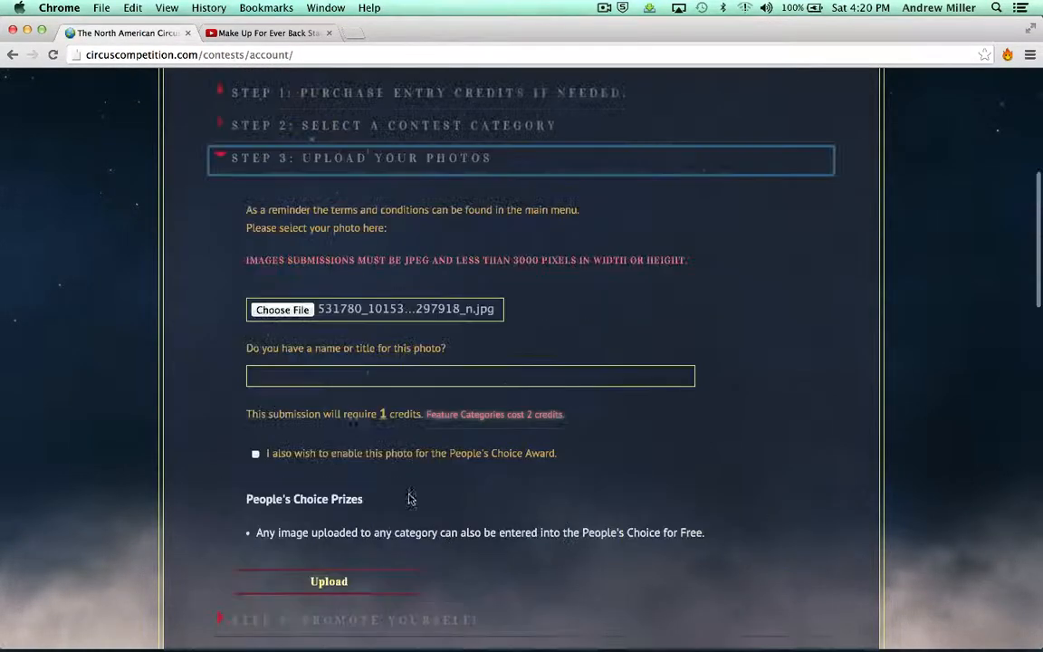
left_click(470, 376)
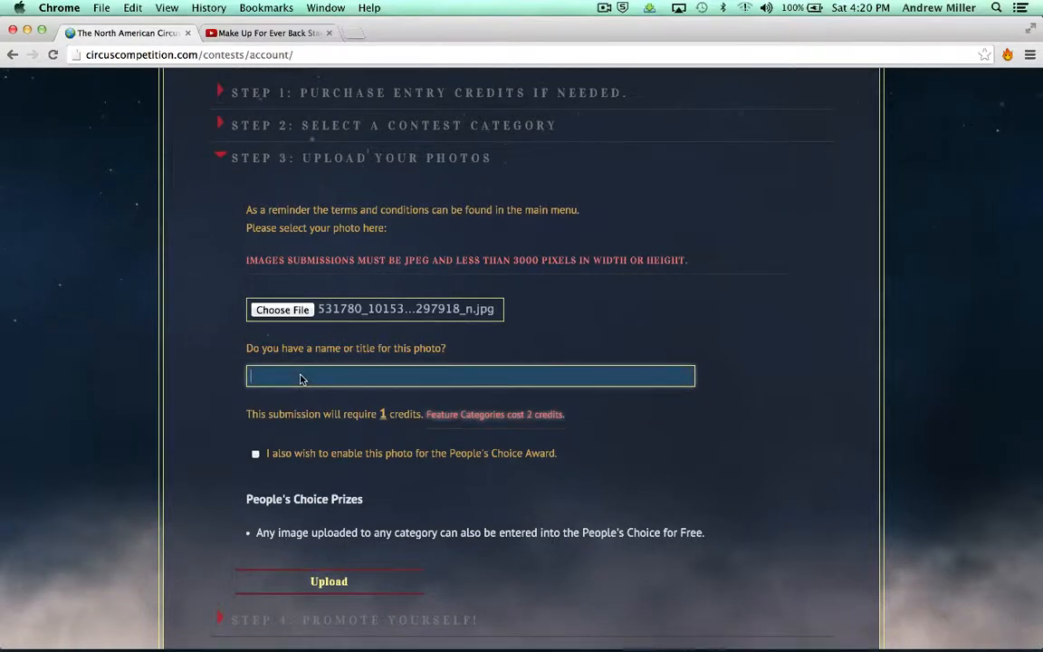
type("MakeU")
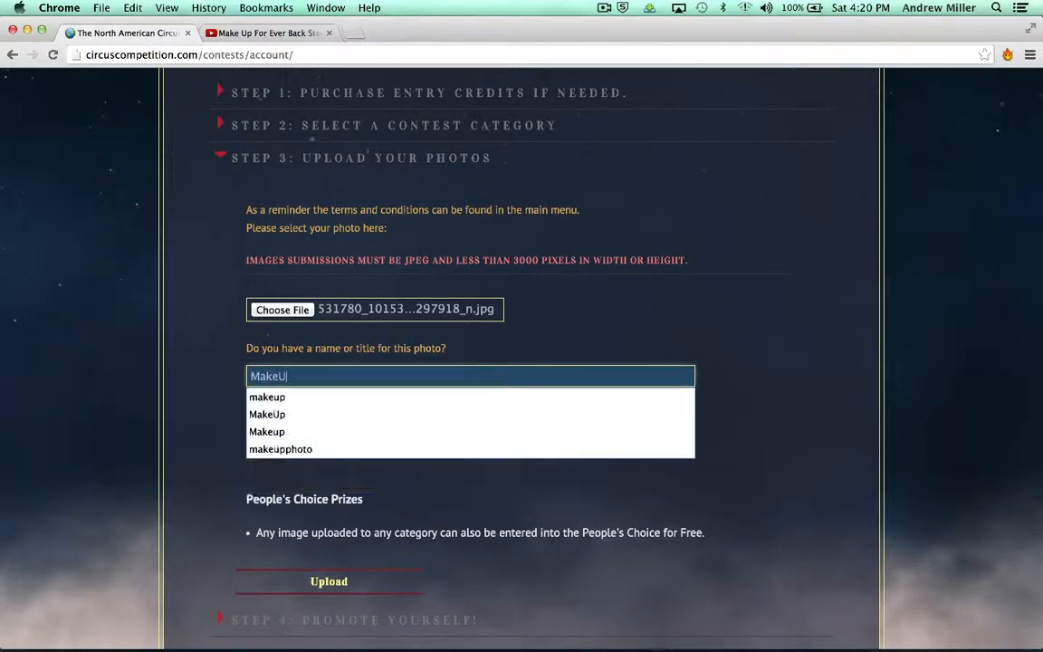
left_click(267, 414)
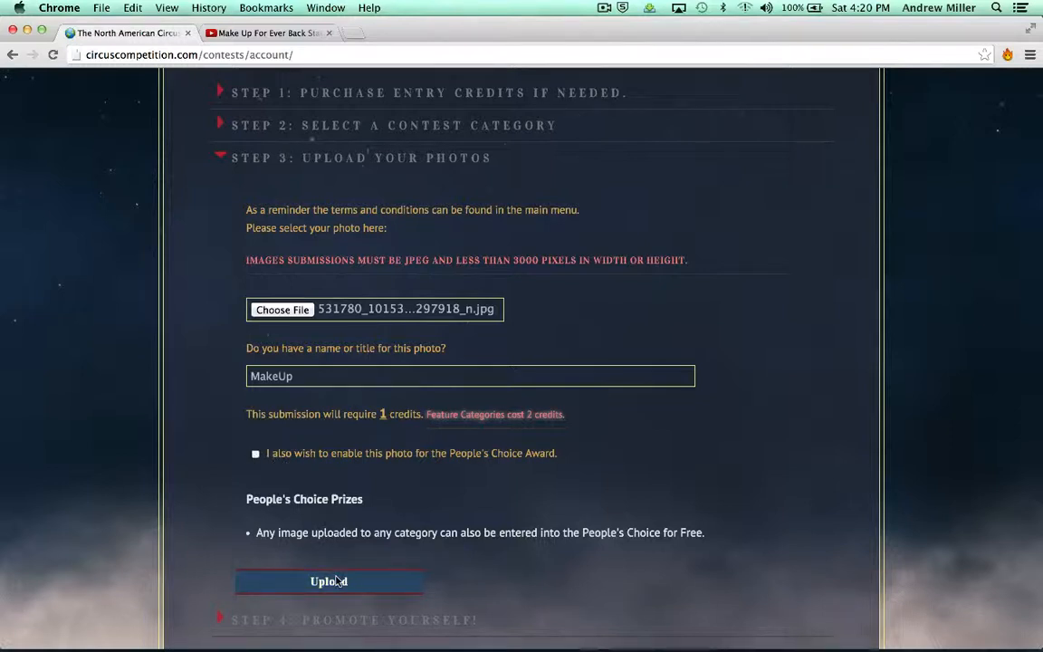
left_click(329, 581)
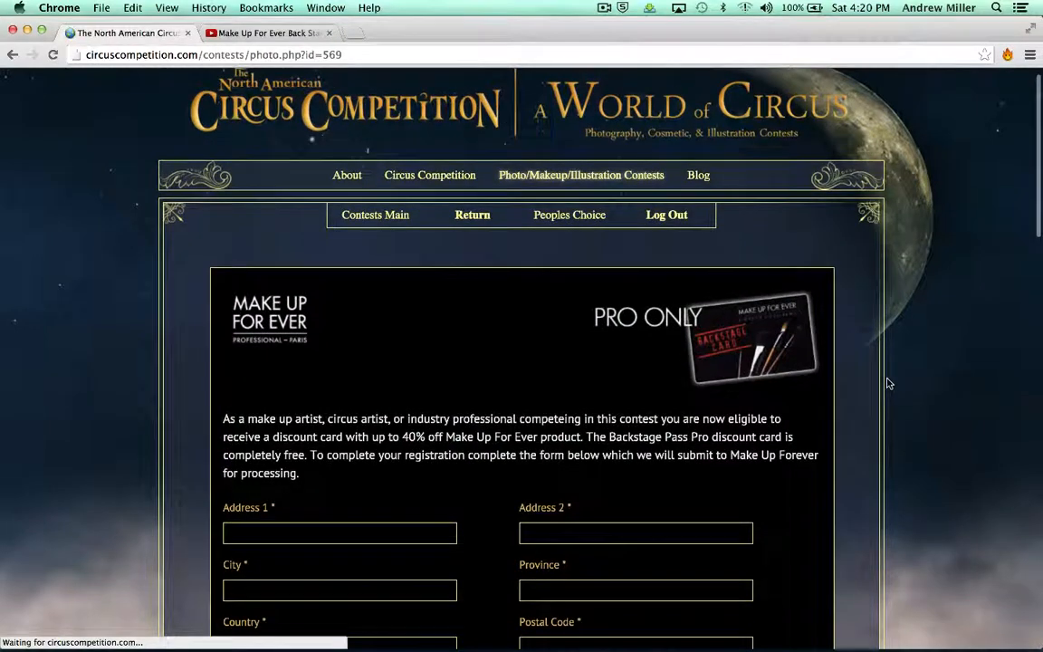
- Scroll through the MAKEUP photo page, viewing the Backstage Pass form and image
scroll("down", 3)
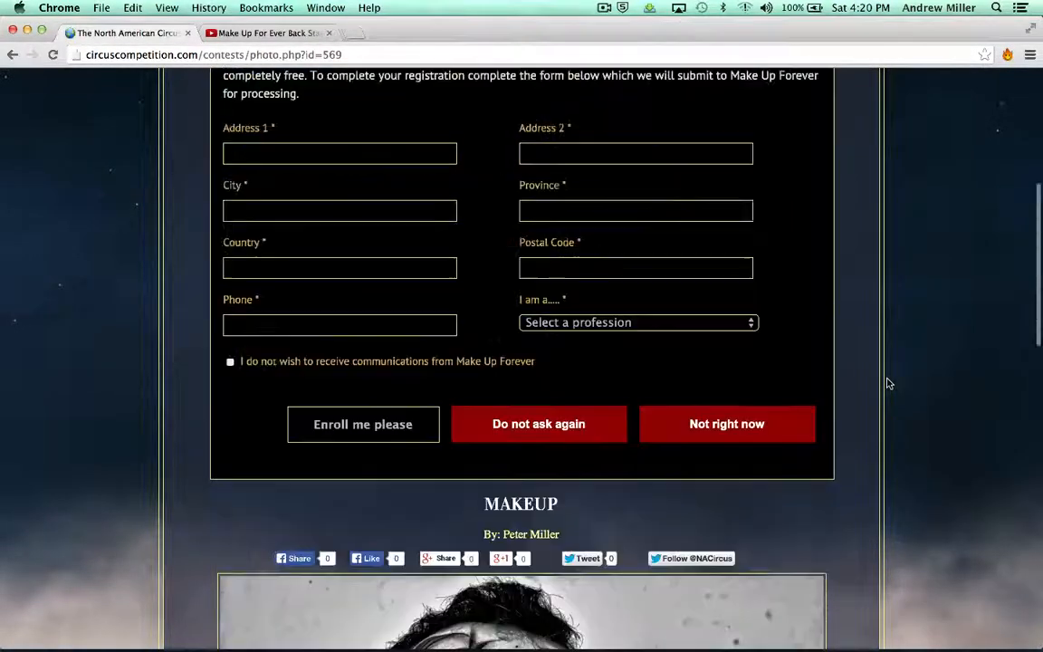
scroll("up", 3)
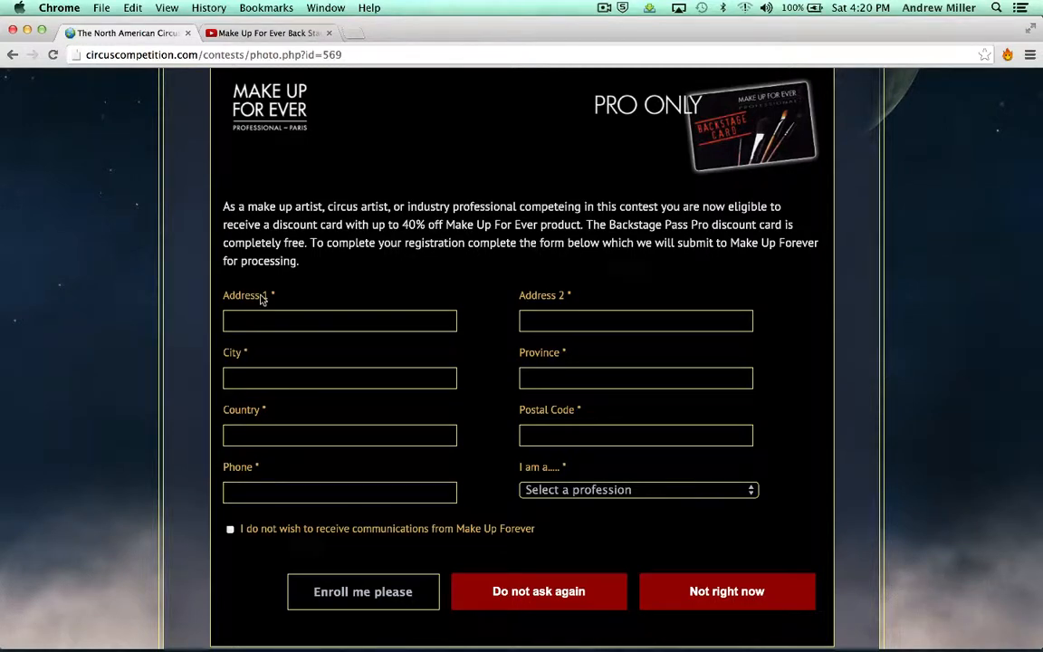
mouse_move(443, 519)
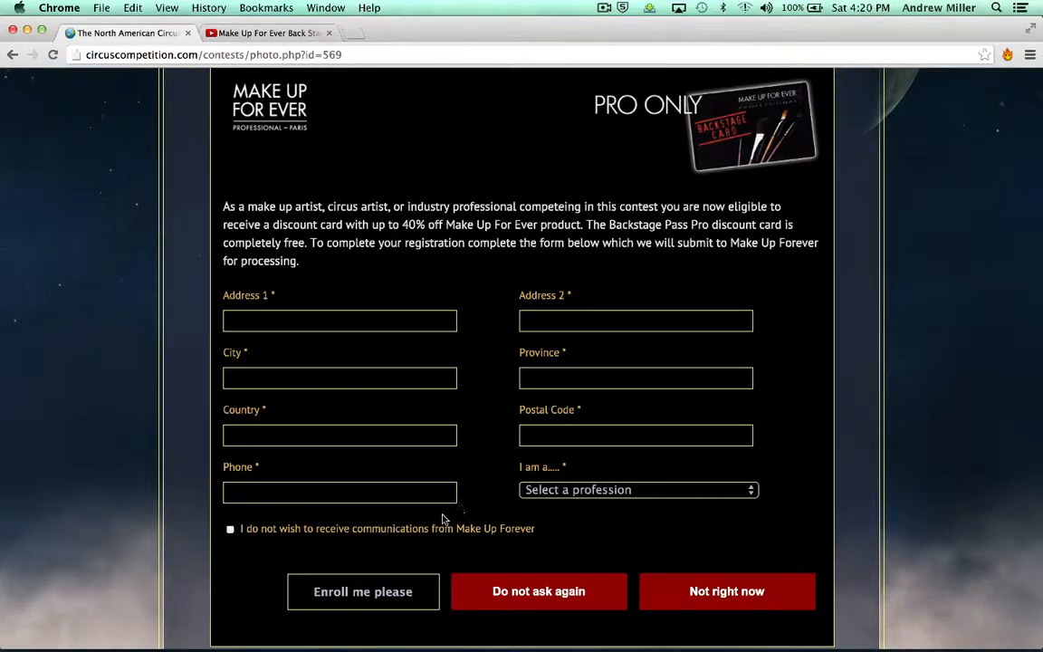
scroll("down", 3)
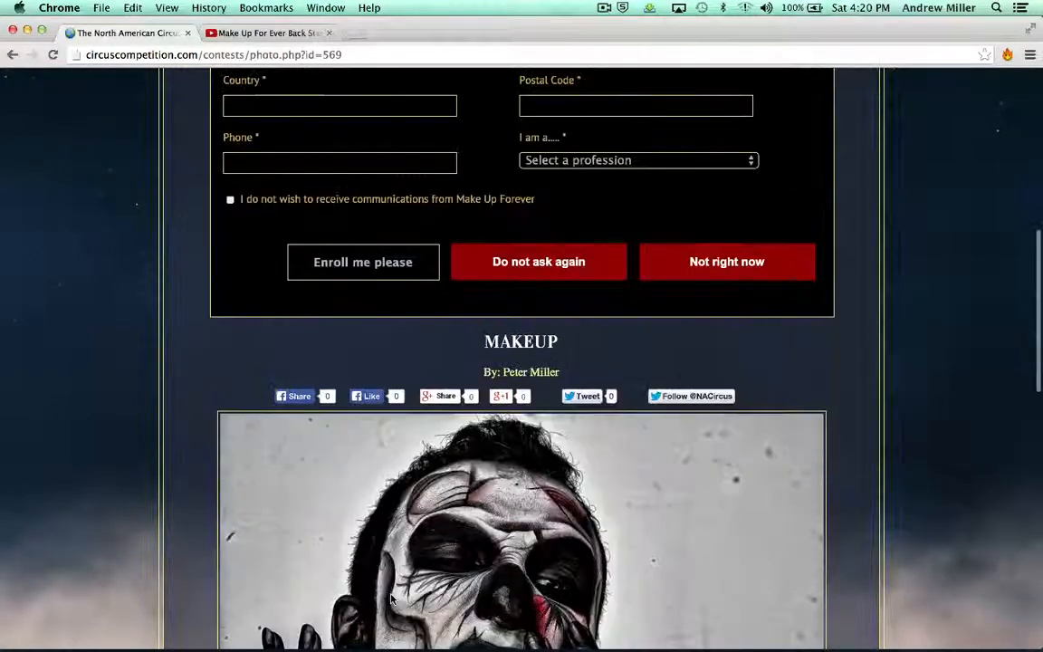
scroll("down", 3)
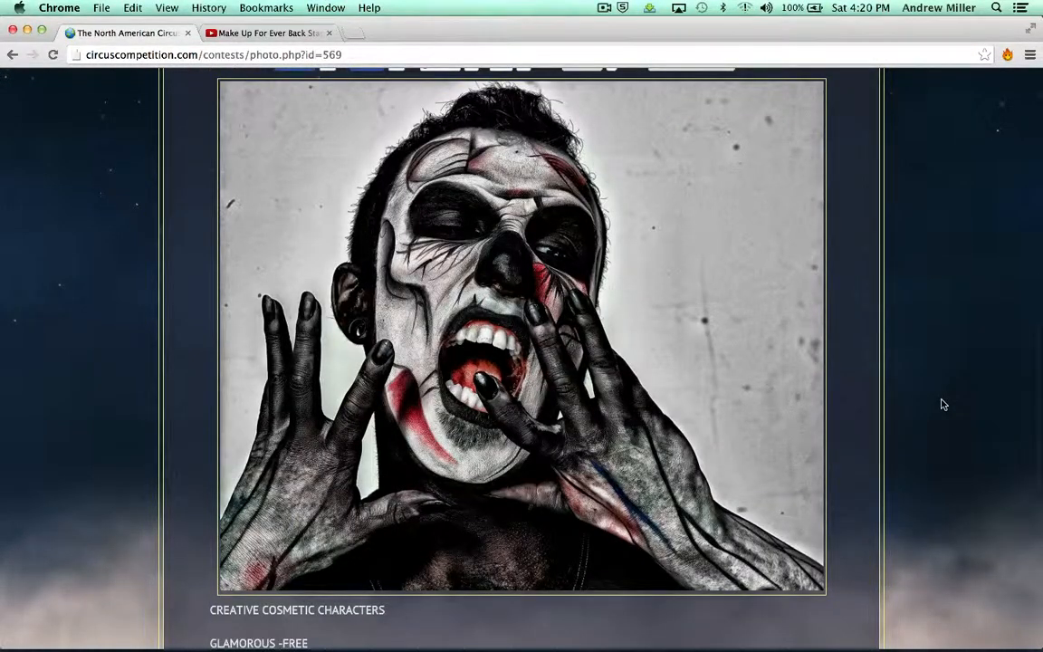
scroll("up", 3)
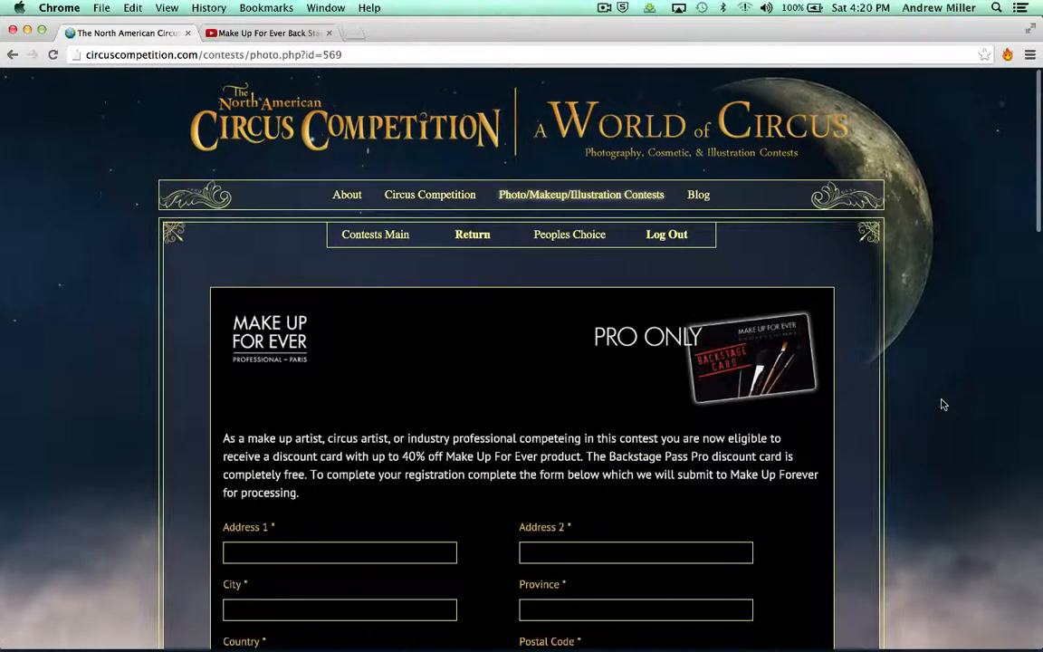